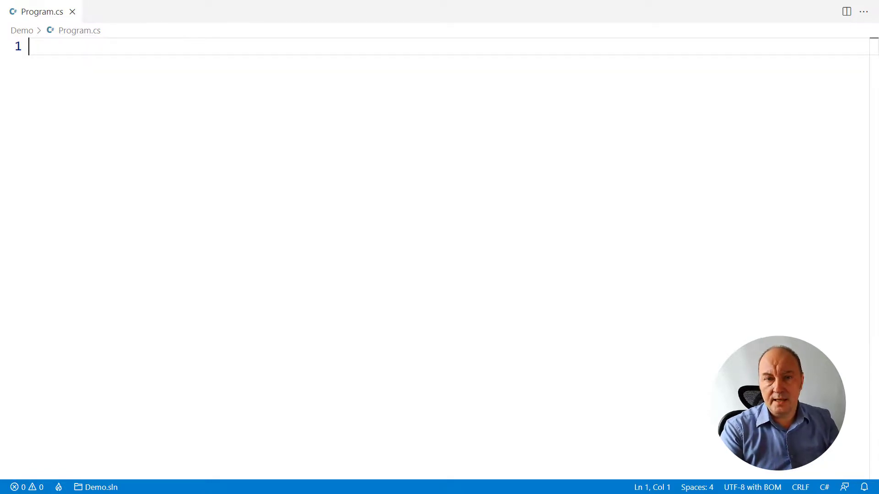
Write class Base with a get-only int State property and a constructor assigning this.State = state.
{"action": "type", "text": "c"}
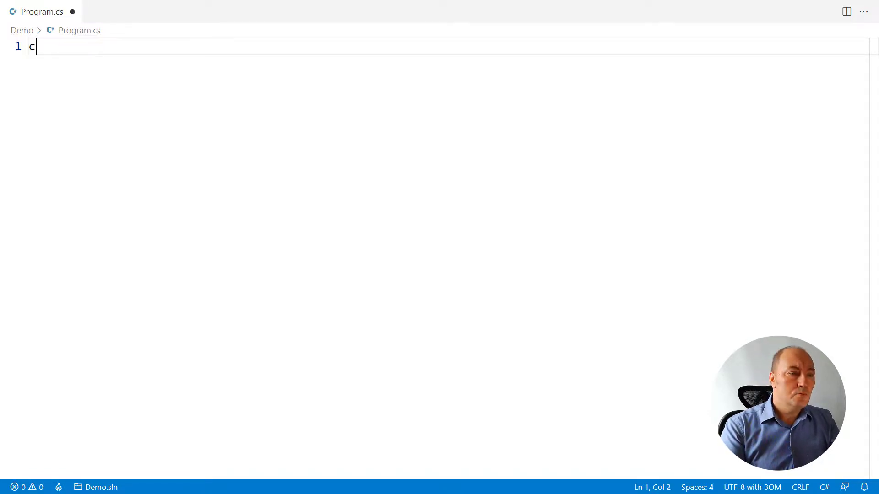
{"action": "type", "text": "lass Base"}
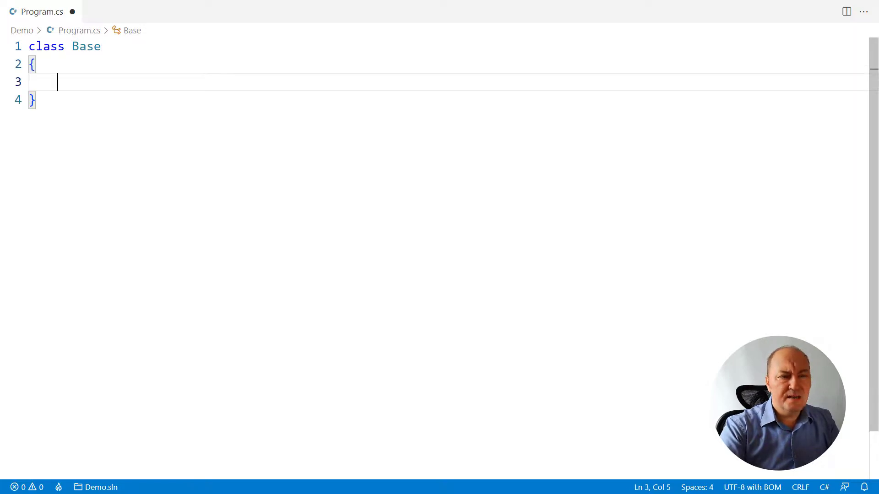
{"action": "type", "text": "public int State { get; }"}
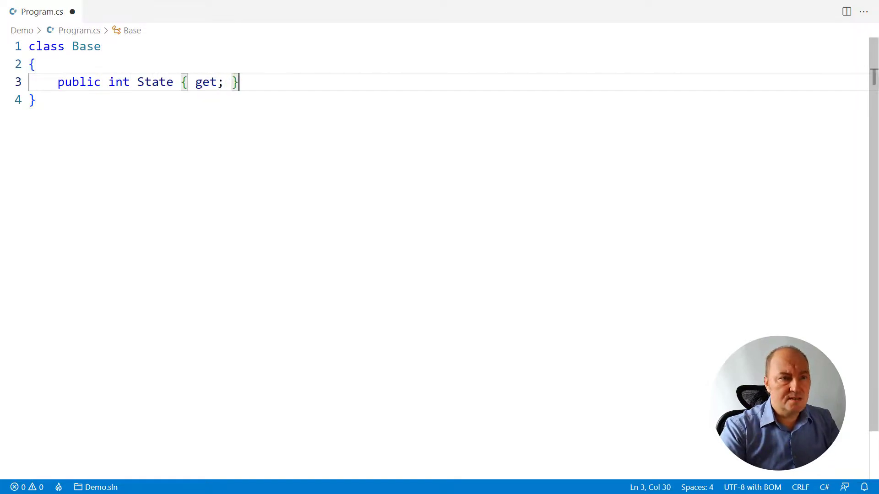
{"action": "key", "text": "Enter"}
{"action": "type", "text": "public Base(int state"}
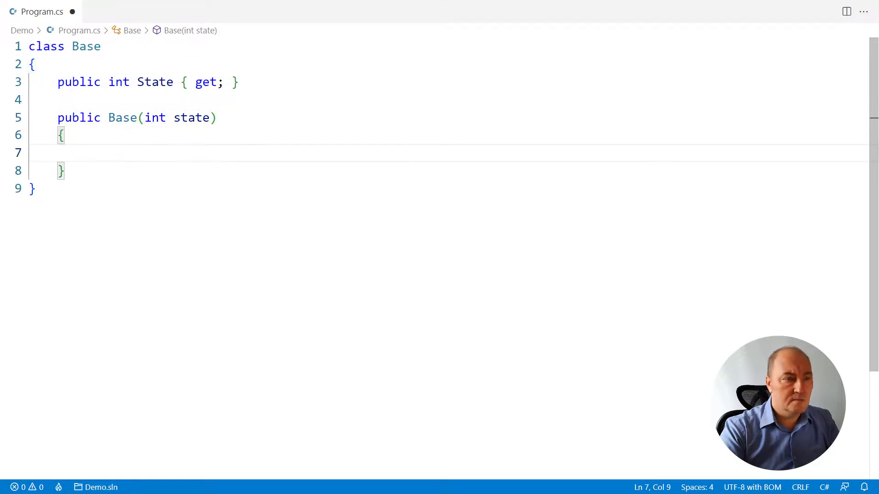
{"action": "type", "text": "this.State = state;"}
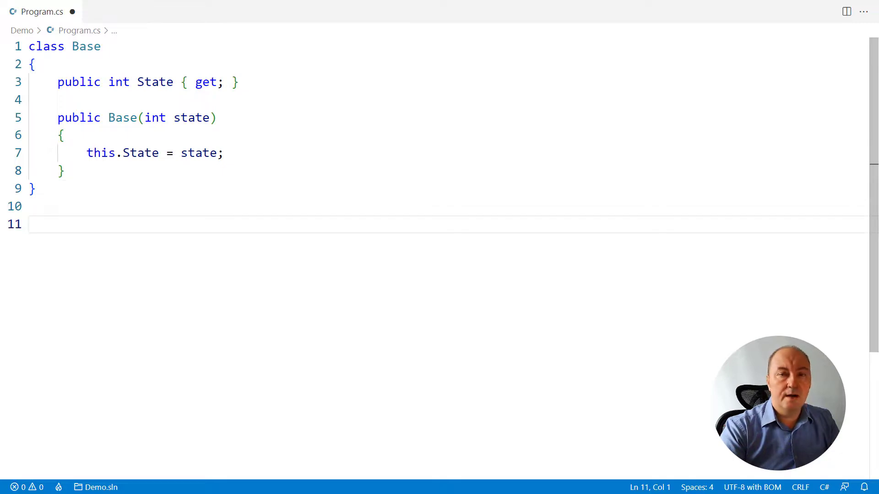
Write class Derived : Base and begin its public constructor calling base(state).
{"action": "type", "text": "class Derived : Base"}
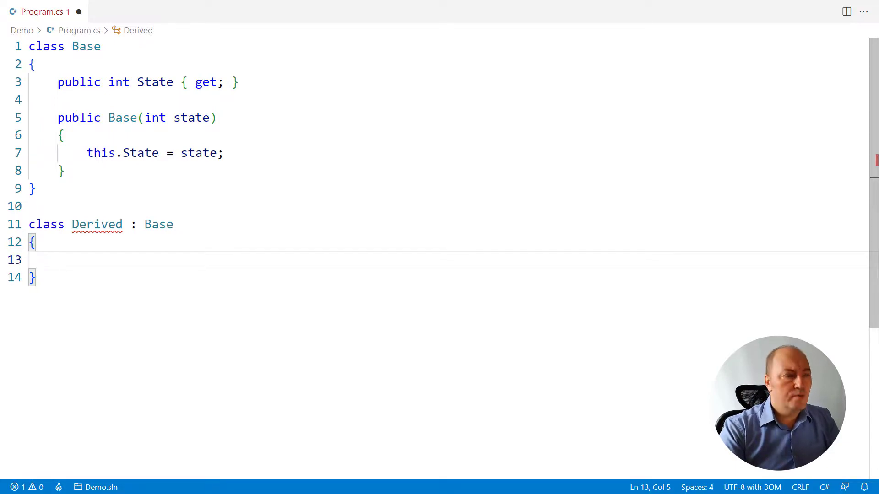
{"action": "type", "text": "public Derived(int state) : base(state) {"}
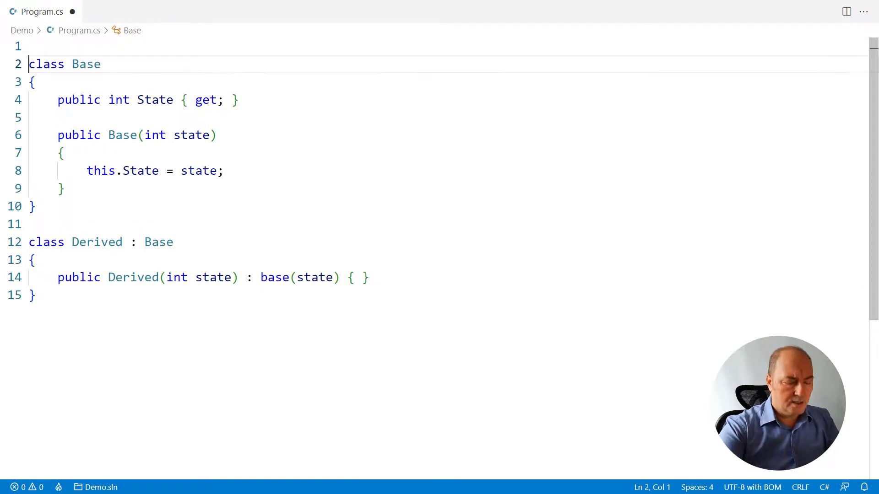
Add top-level code creating a = new Base(3) and b = new Derived(4) and printing their State.
{"action": "type", "text": "Bas"}
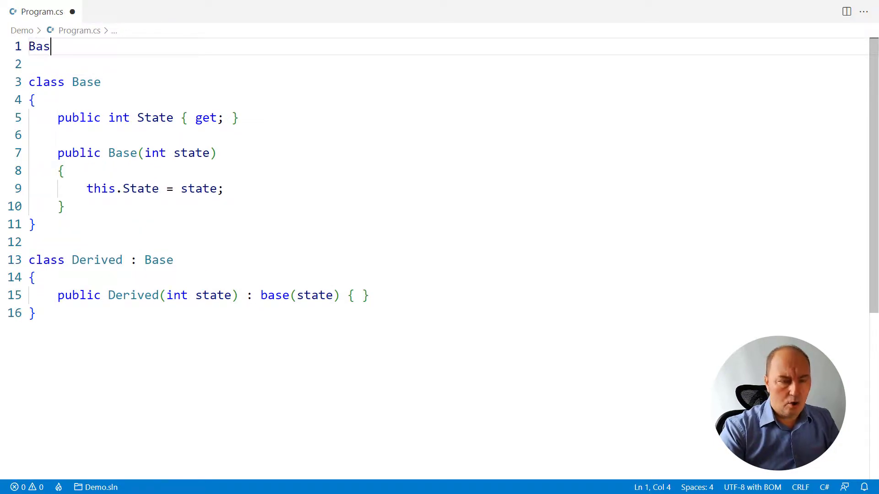
{"action": "type", "text": "a = new Base(3);"}
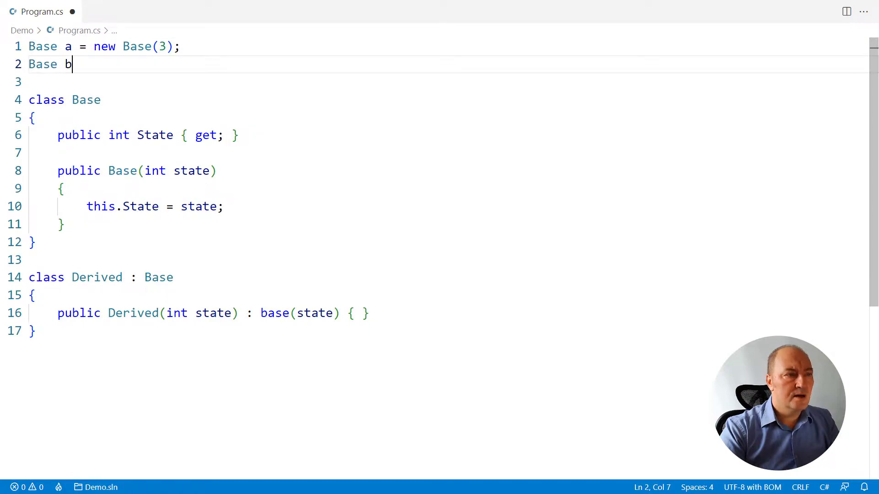
{"action": "type", "text": "= new Derived(4);"}
{"action": "type", "text": "Console.WriteLine($\"state={b.State}\");"}
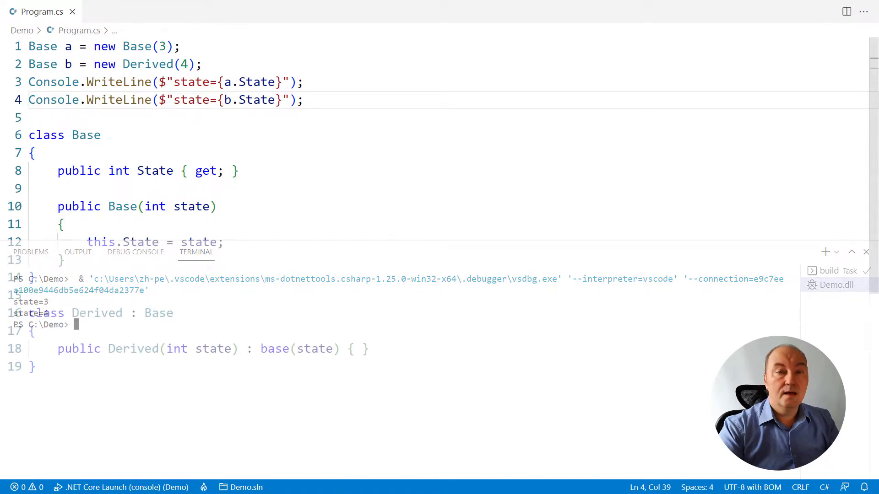
{"action": "left_click", "coordinate": [866, 252]}
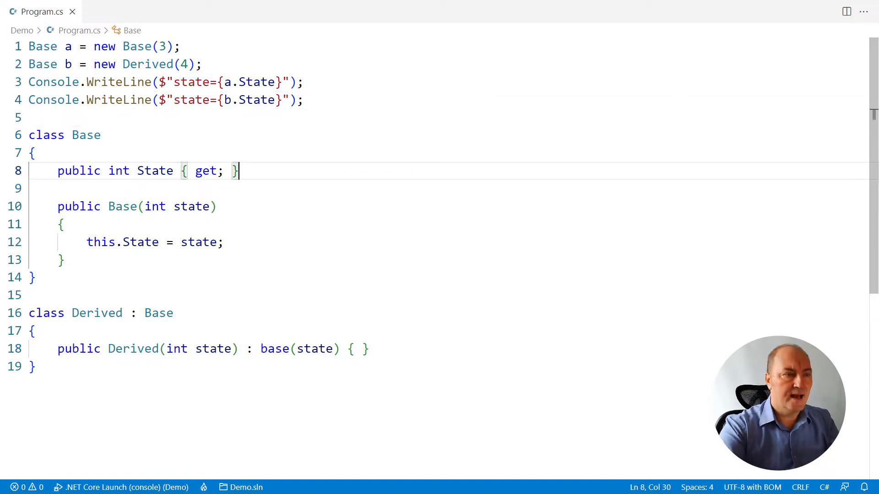
Add a read-only Calculated property and protected virtual int Calculate() => 7 to Base.
{"action": "type", "text": "public int Calcul"}
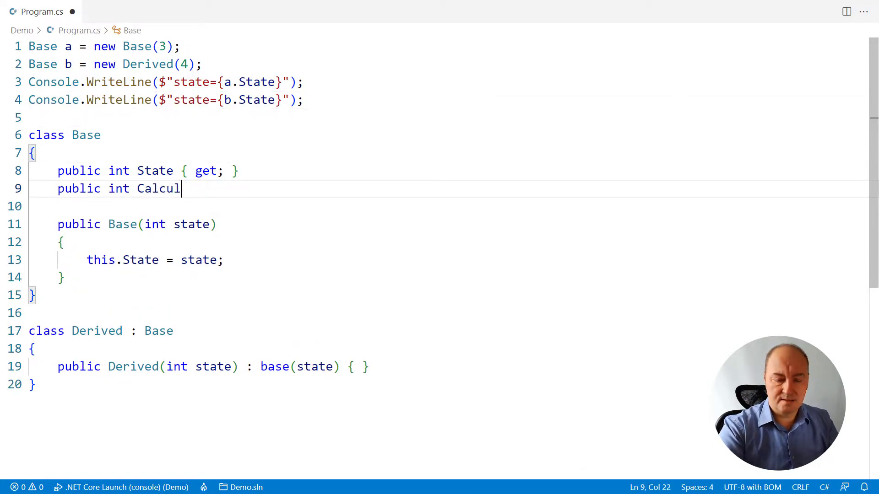
{"action": "type", "text": "ated { get; }"}
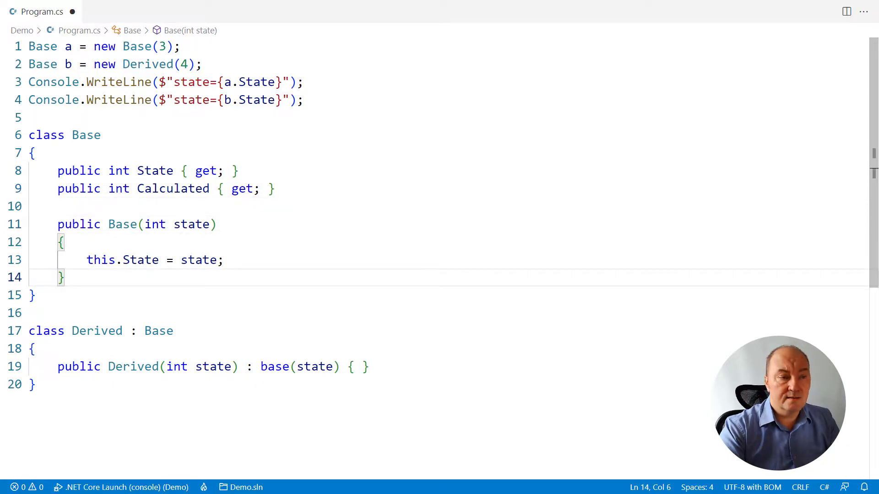
{"action": "type", "text": "protected virtual"}
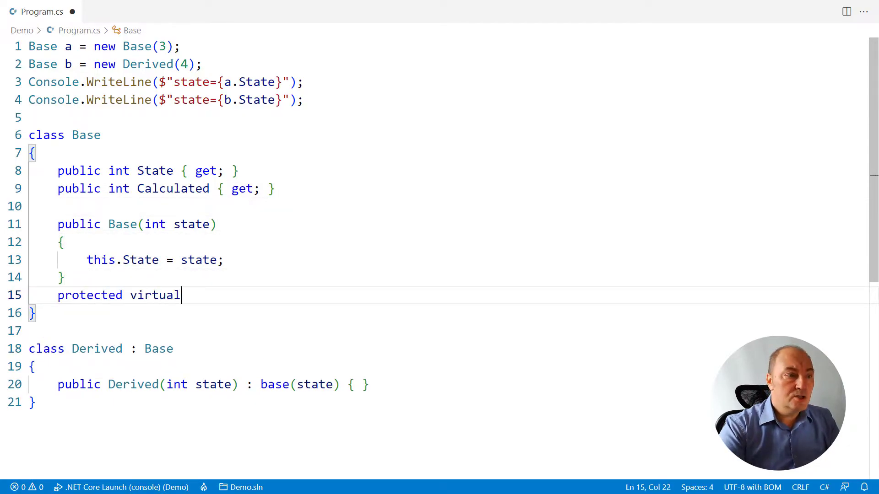
{"action": "type", "text": "int Calculate() => 7;"}
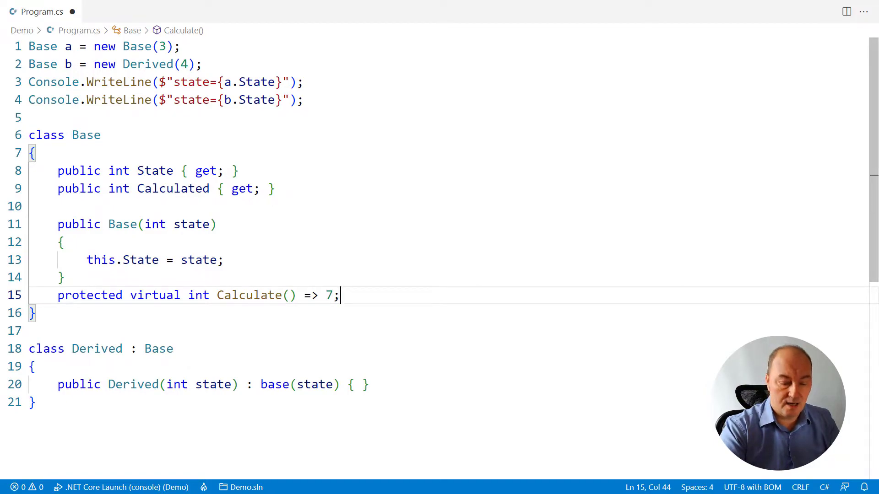
Assign this.Calculated = this.Calculate() at the start of Base's constructor.
{"action": "key", "text": "Enter"}
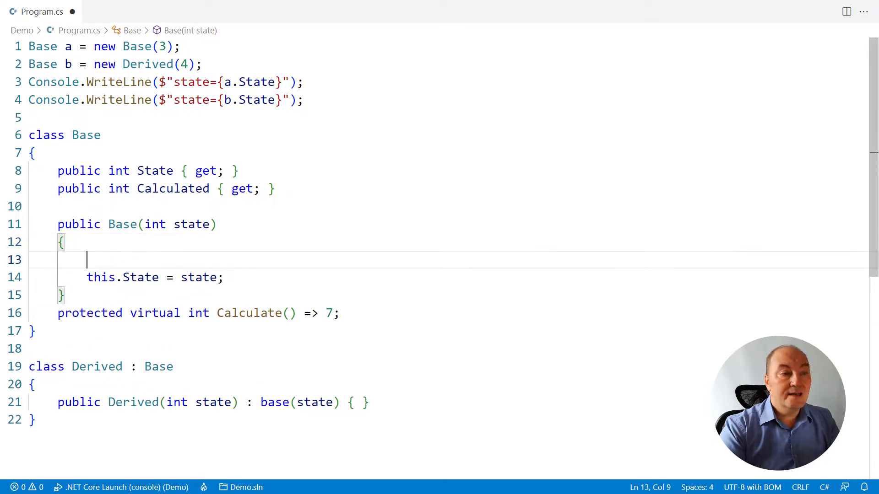
{"action": "type", "text": "this.Calculated = this.Calculate("}
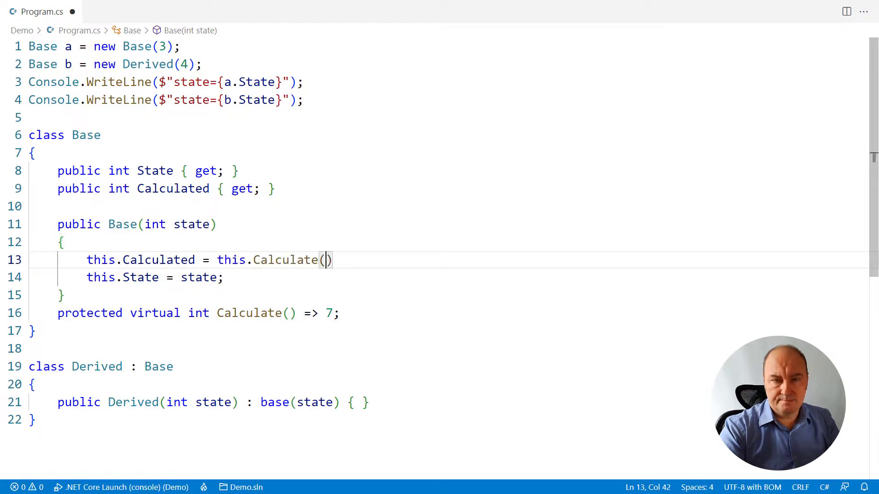
{"action": "type", "text": ");"}
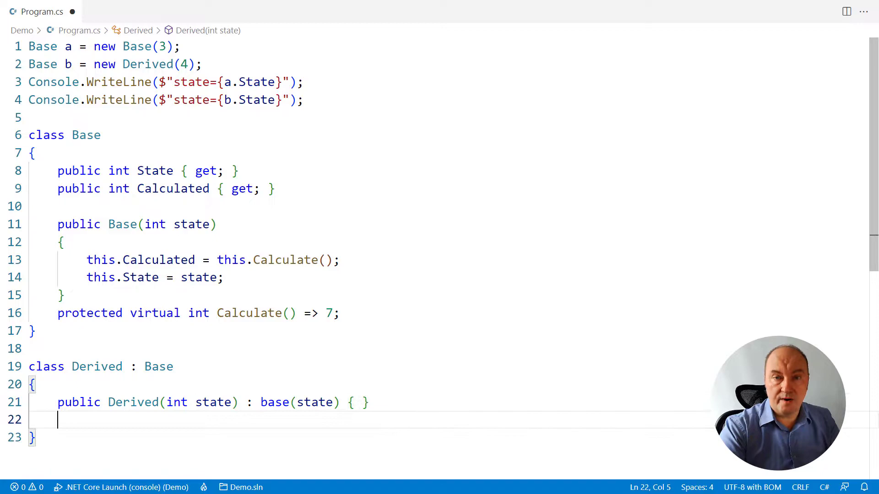
Override Calculate in Derived to return base.State * 2.
{"action": "type", "text": "protected override int Ca"}
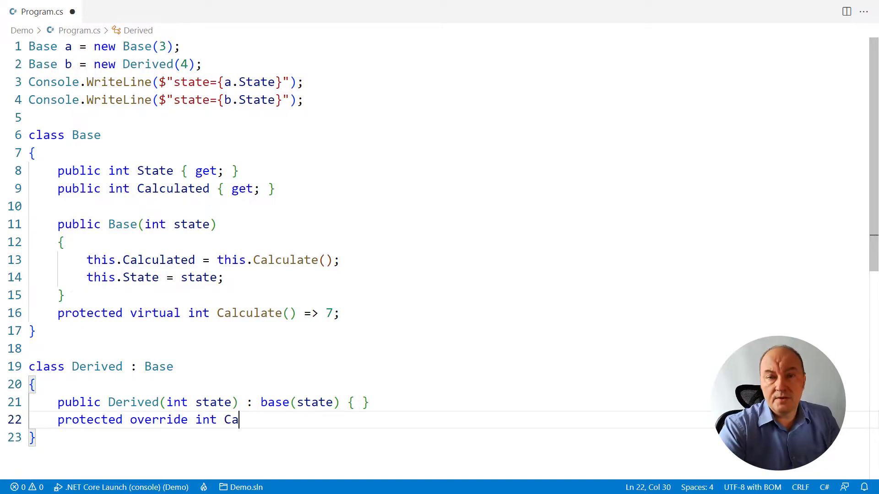
{"action": "type", "text": "lculate() =>"}
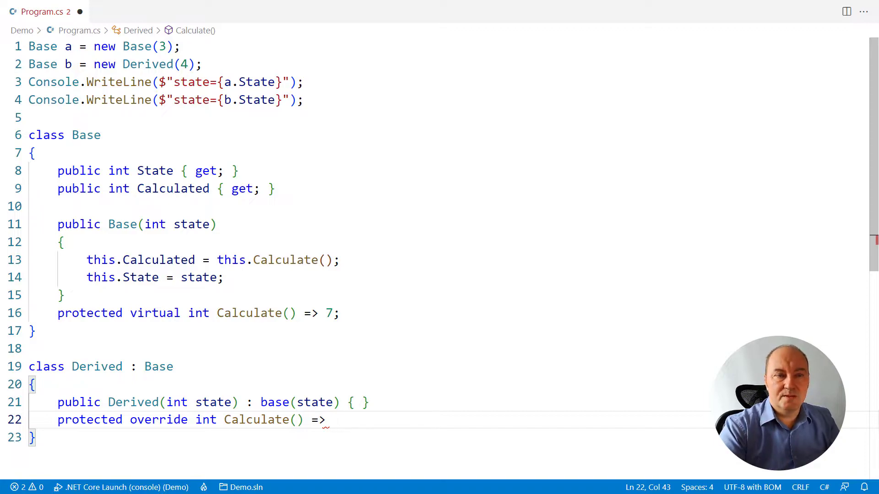
{"action": "type", "text": "base.State * 2"}
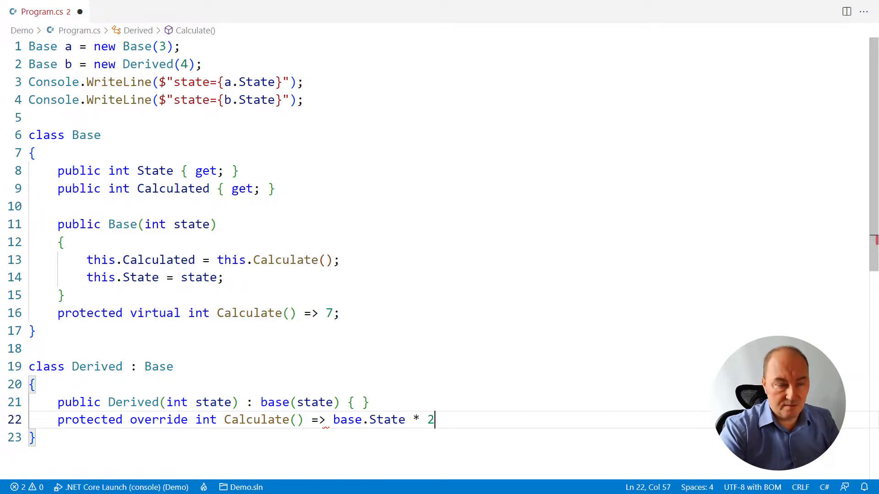
{"action": "type", "text": ";"}
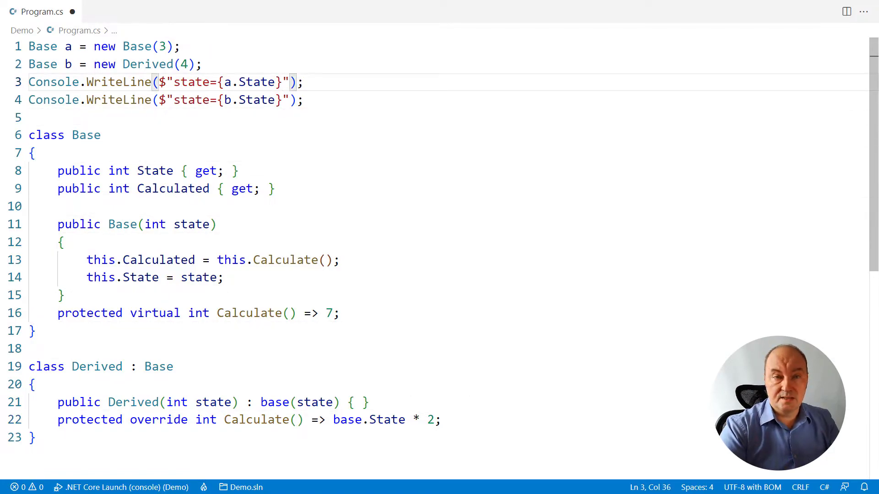
Append calculated={a.Calculated} and calculated={b.Calculated} to the two WriteLine strings.
{"action": "type", "text": ", calculated={a.Calculated}"}
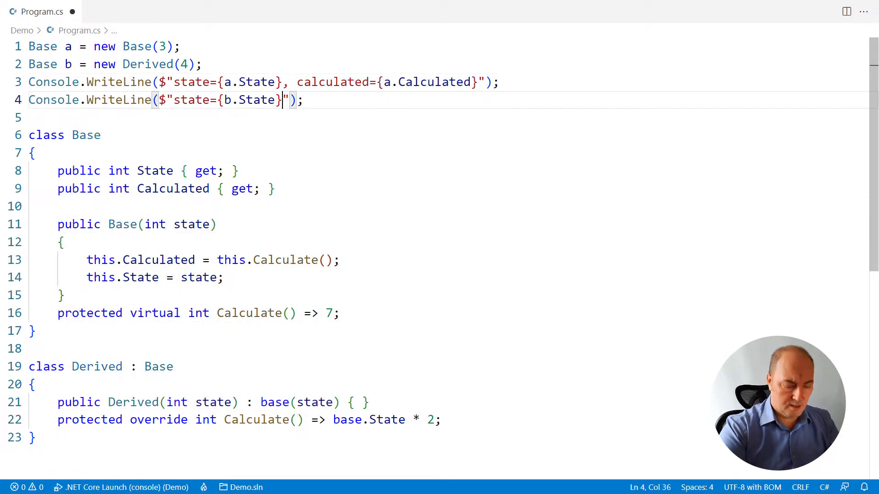
{"action": "type", "text": ", calculated={b.Calculated}"}
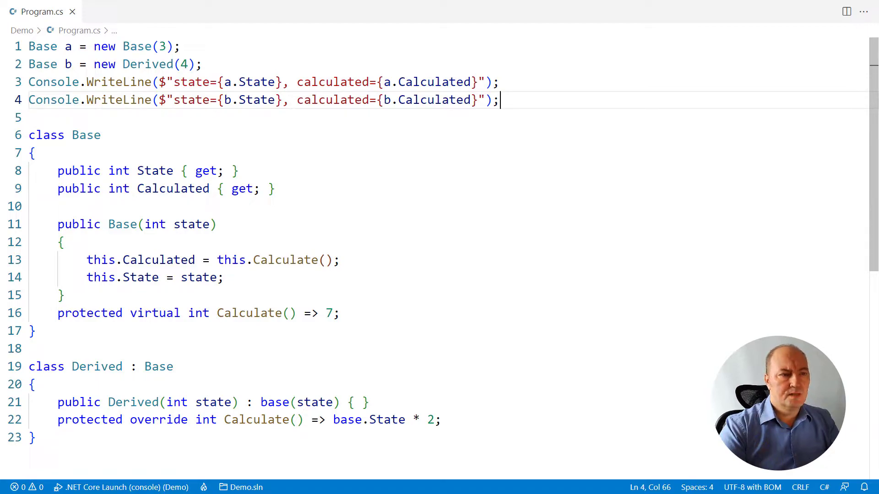
Add a protected object Dependency property and thread an object dependency parameter through both constructors.
{"action": "type", "text": "protected"}
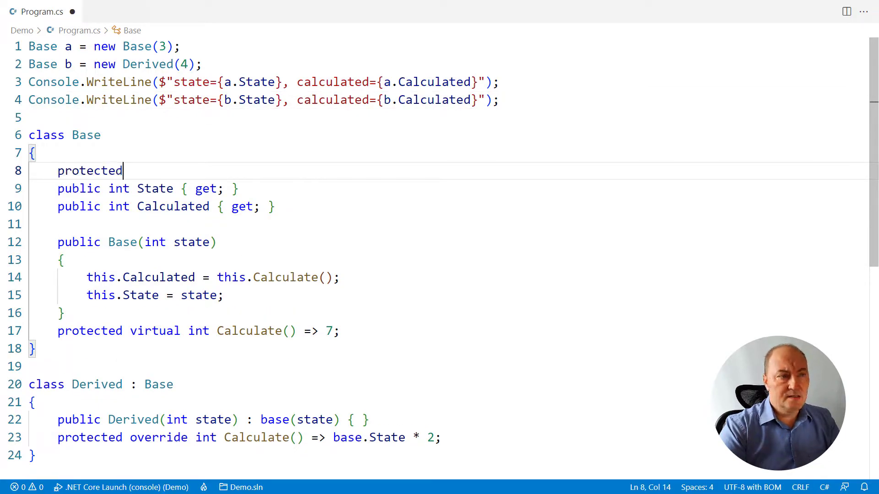
{"action": "type", "text": "object Dependency { get; }"}
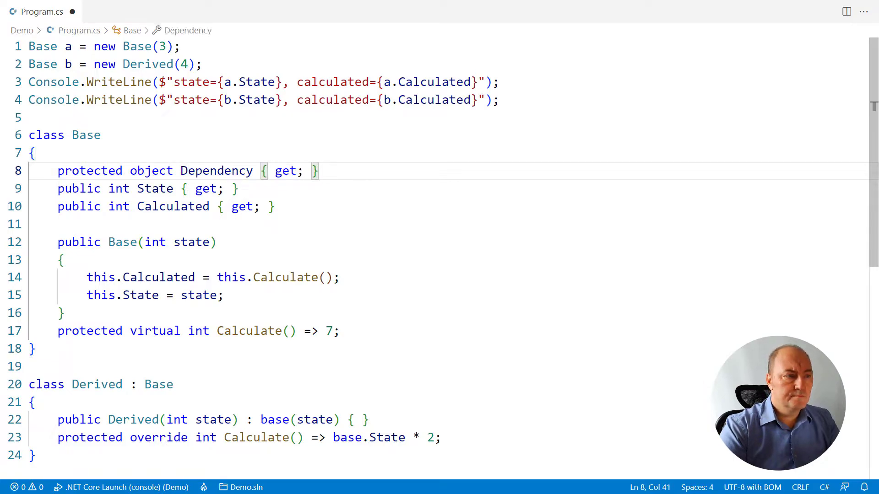
{"action": "type", "text": "object"}
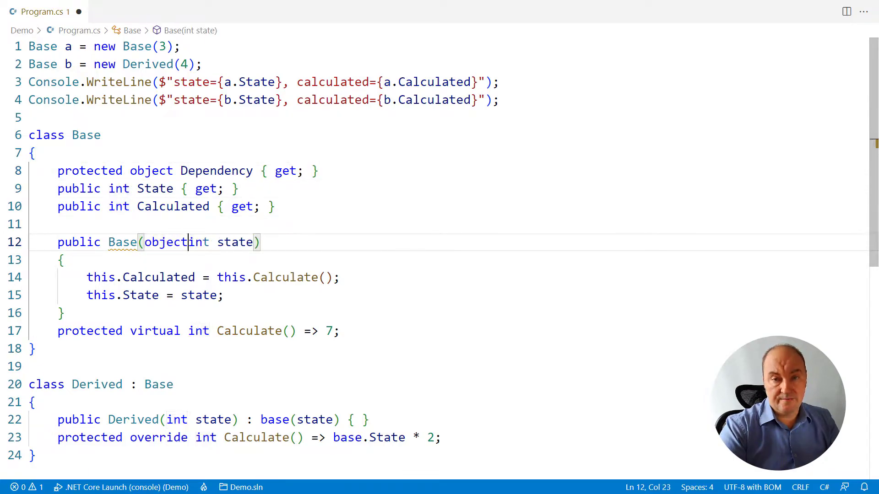
{"action": "type", "text": "dependency,"}
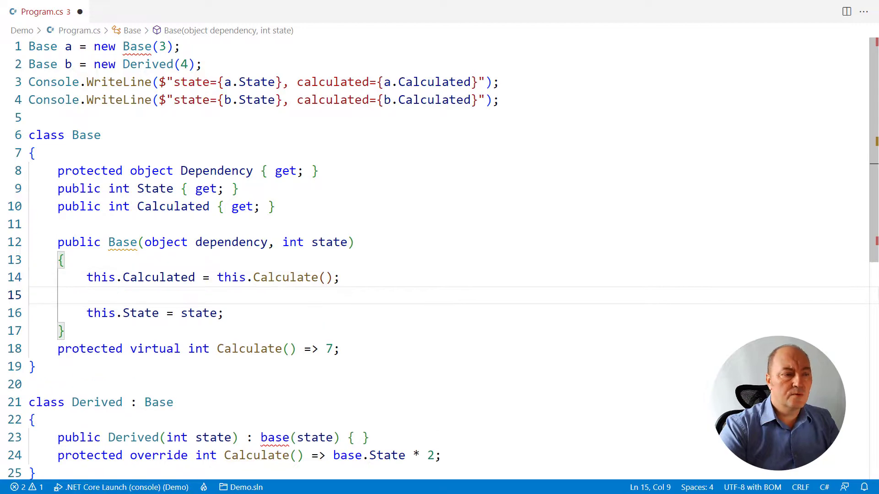
{"action": "type", "text": "this.Dependency = dependency;"}
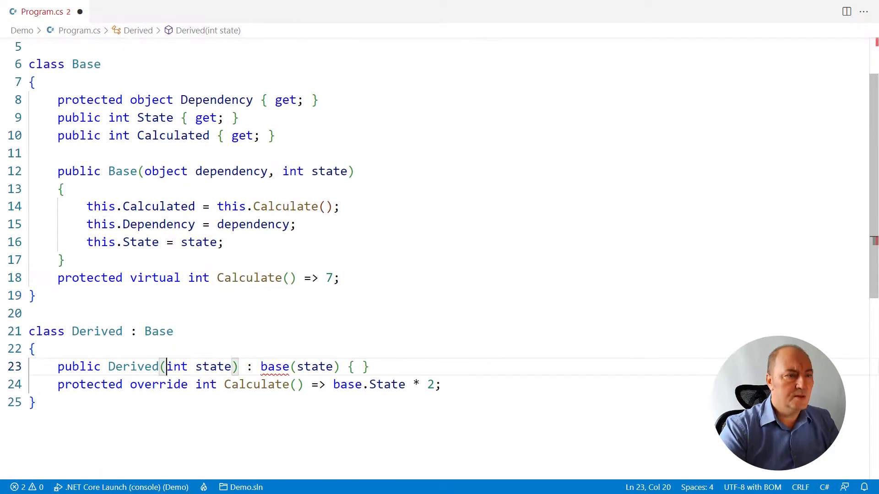
{"action": "type", "text": "object dependency,"}
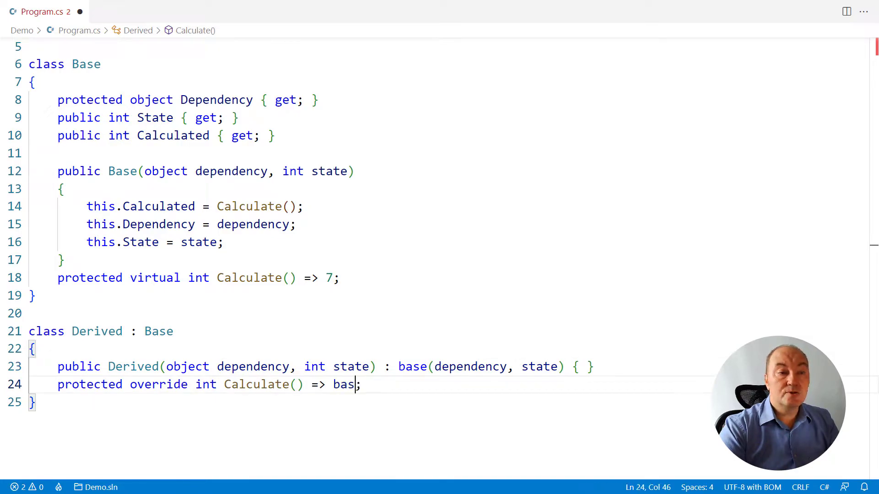
Make Derived.Calculate return base.Dependency.GetHashCode() % base.State.
{"action": "type", "text": "e.Dependency.GetHashCode() %"}
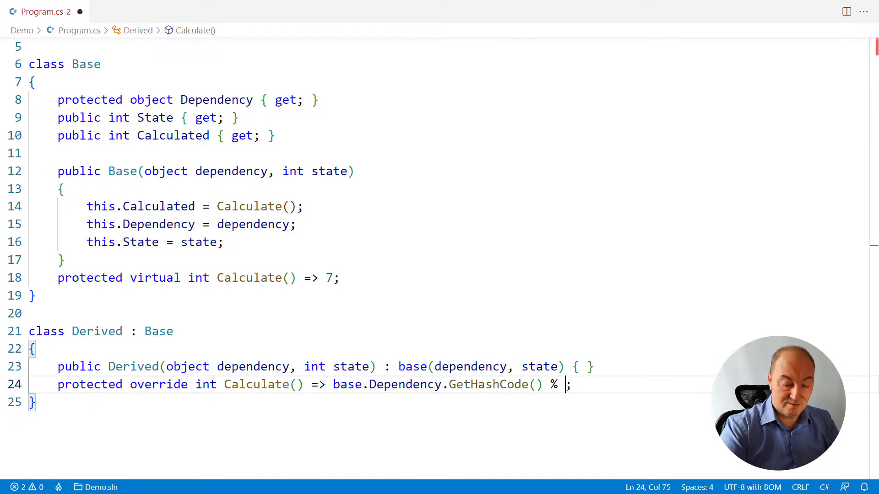
{"action": "type", "text": "base.State"}
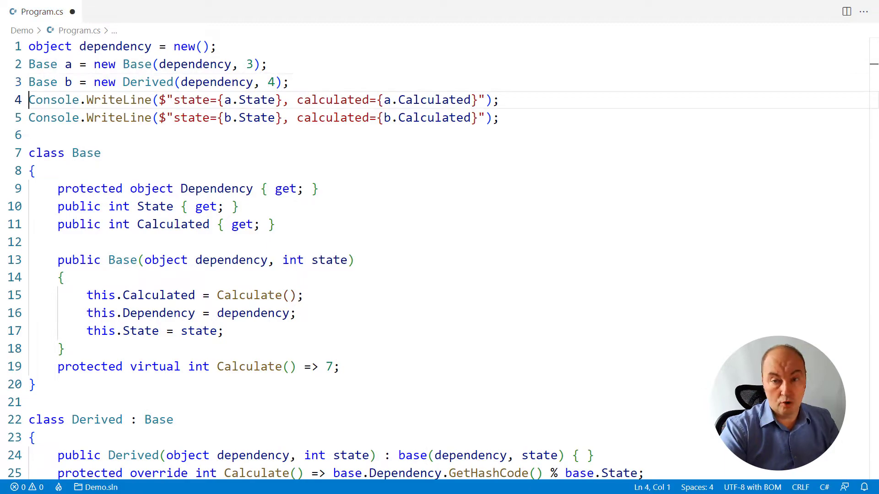
Scroll to where the shared dependency object is created and passed to both instances.
{"action": "scroll", "scroll_direction": "down", "scroll_amount": 3}
{"action": "type", "text": "this."}
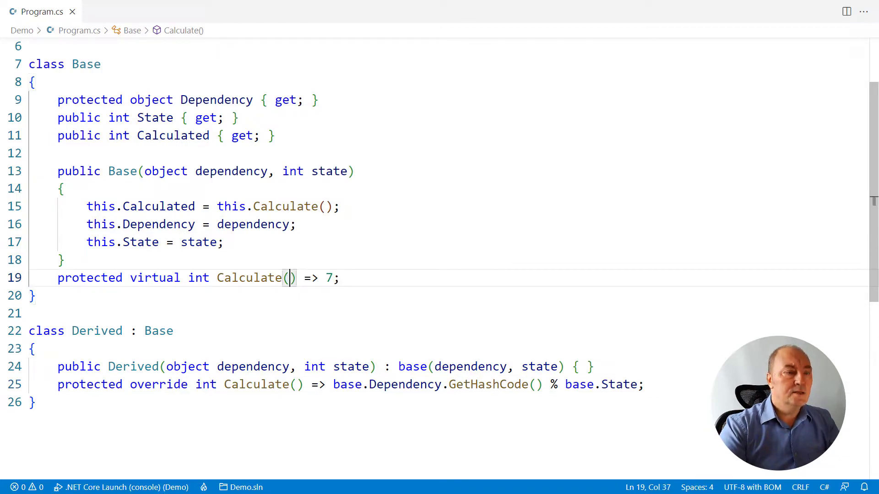
{"action": "type", "text": "object dependency, int"}
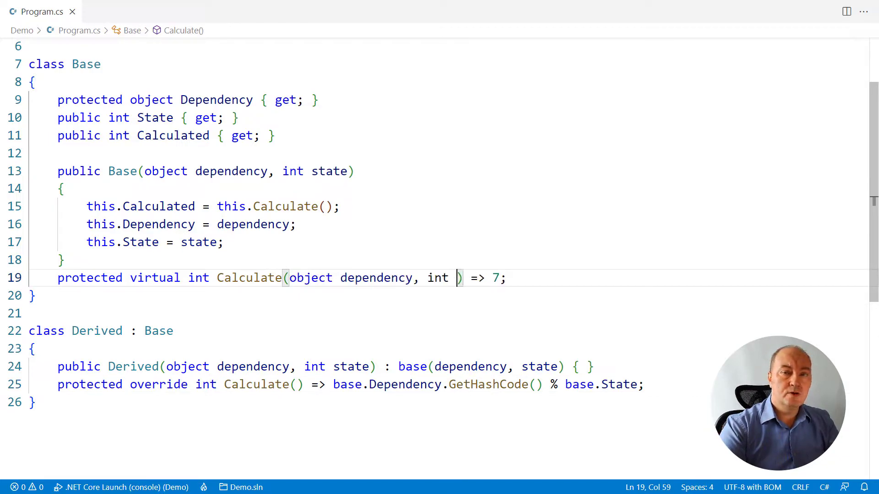
{"action": "type", "text": "state"}
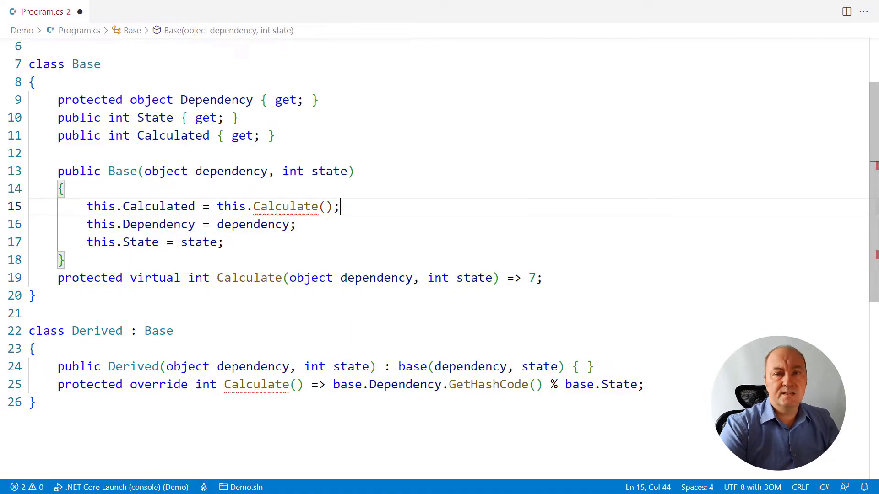
{"action": "type", "text": "dependency,"}
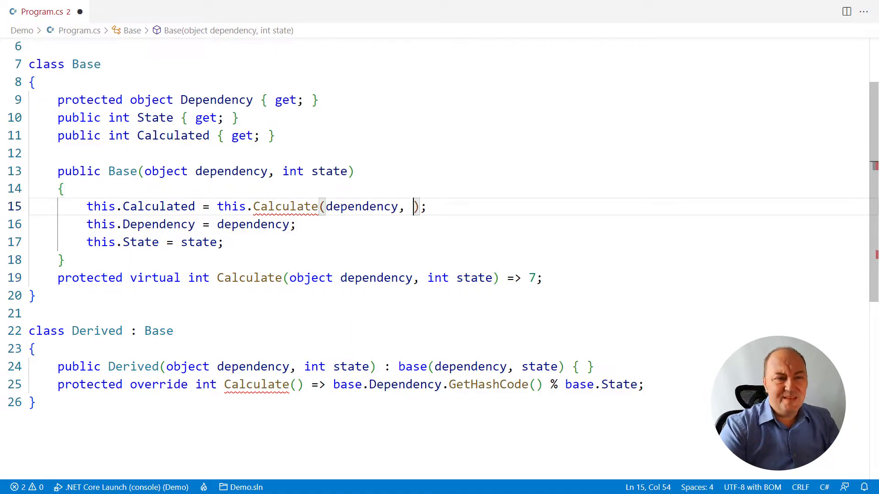
{"action": "type", "text": "state"}
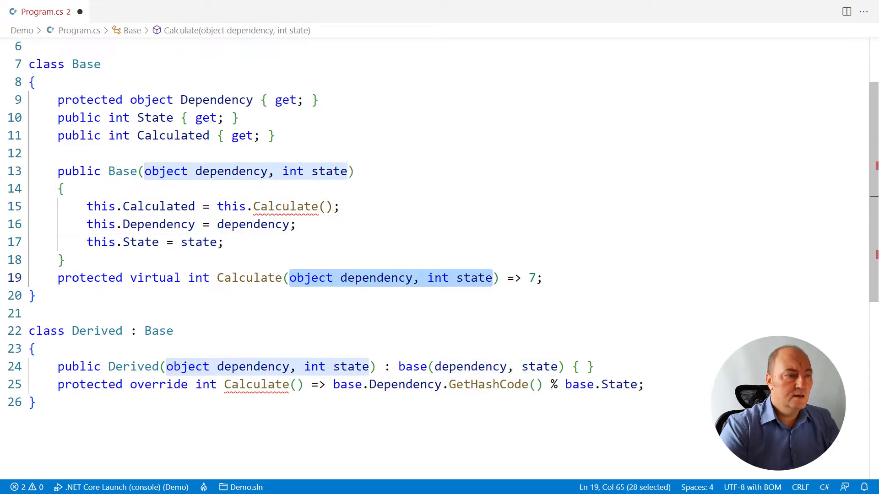
{"action": "key", "text": "Delete"}
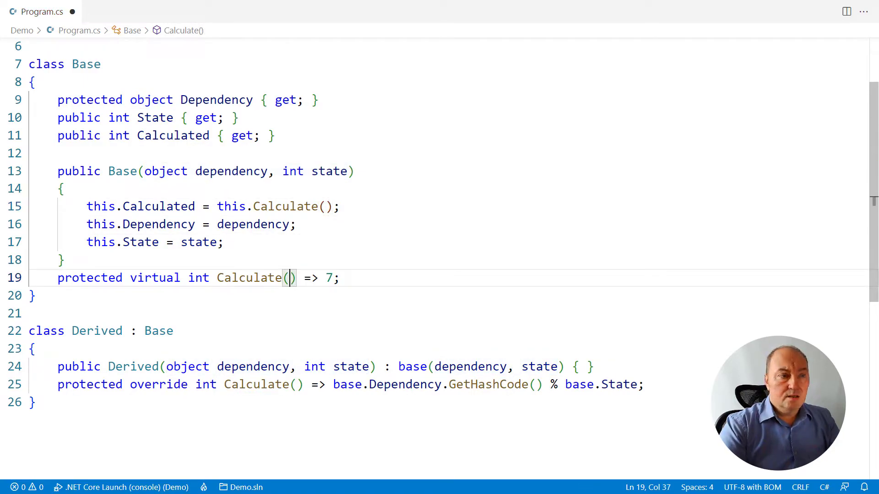
Move this.Calculated = this.Calculate() to after the Dependency and State assignments.
{"action": "left_click", "coordinate": [289, 206]}
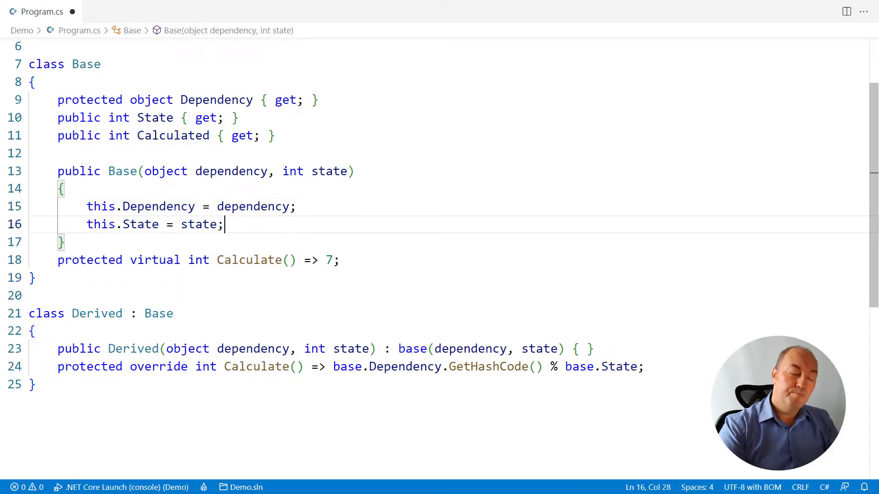
{"action": "type", "text": "this.Calculated = this.Calculate();"}
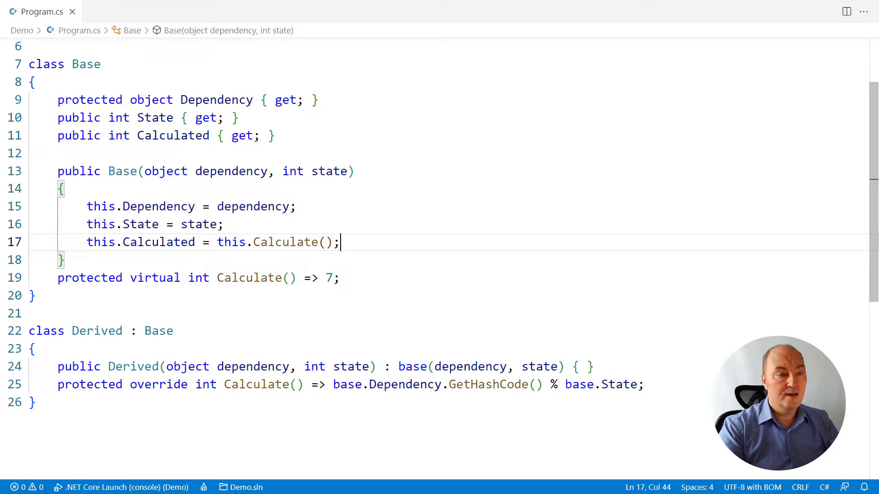
{"action": "key", "text": "Enter"}
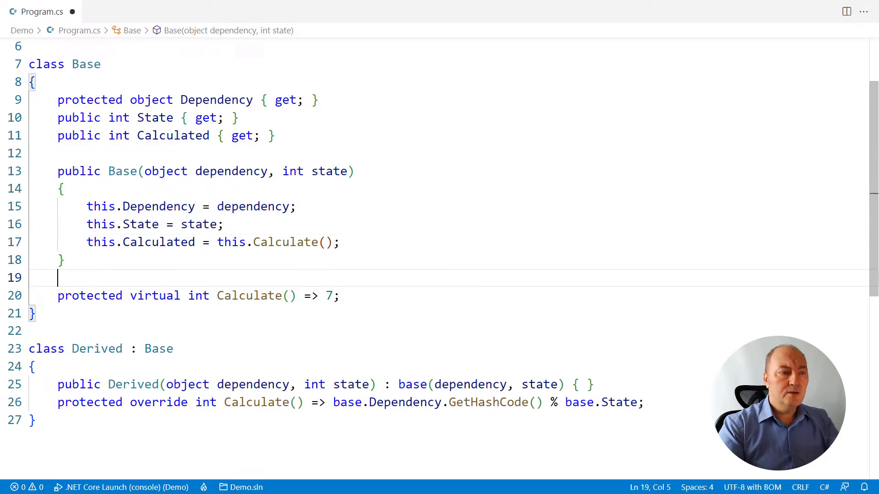
Add protected Base(dependency, state, calculated) with tuple assignment and chain the public constructor via this(dependency, state, state + 12).
{"action": "type", "text": "protected Base(object dependency, int state, int calculated) =>"}
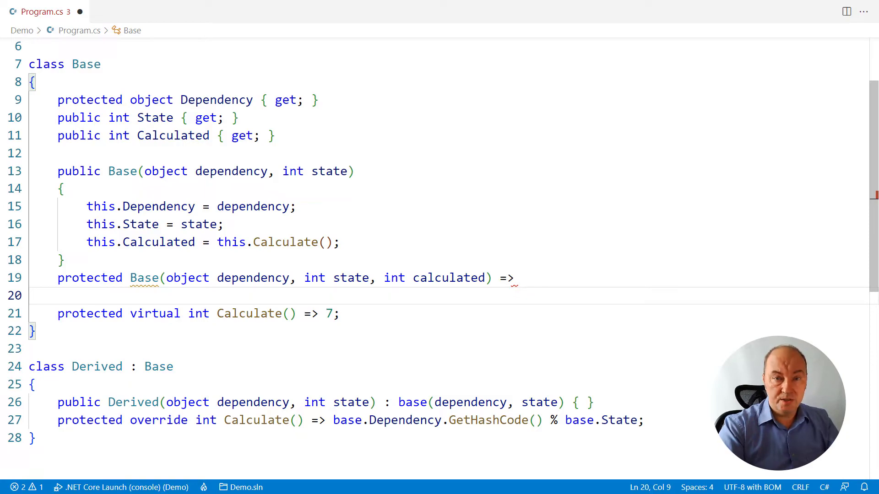
{"action": "type", "text": "(Dependency, St"}
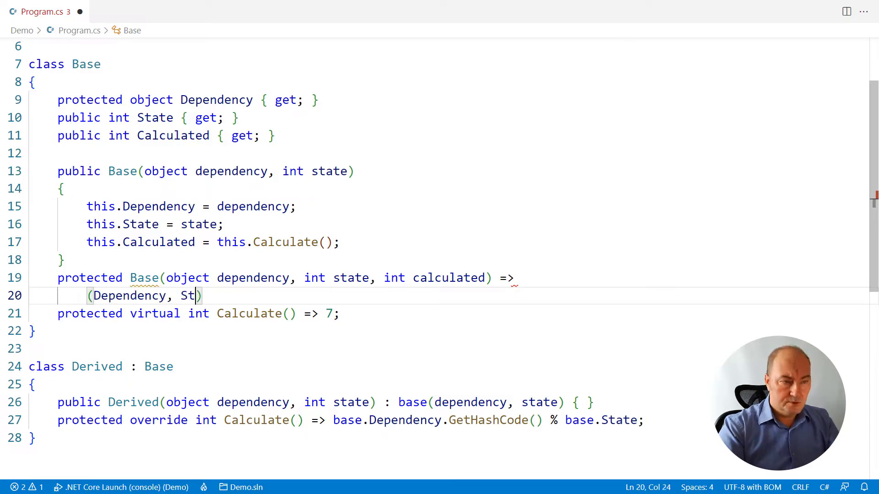
{"action": "type", "text": "ate, Calculated) = (dependency, state, calculated);"}
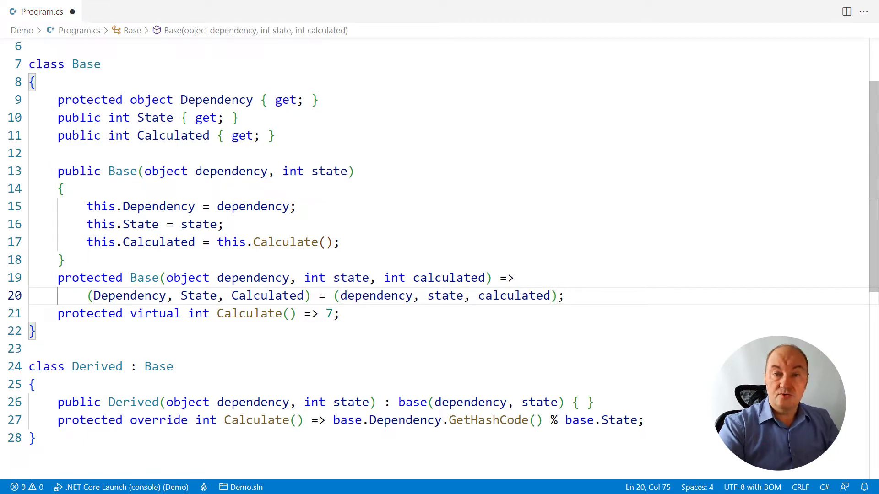
{"action": "type", "text": ": this(dependency, state, state + 12) {"}
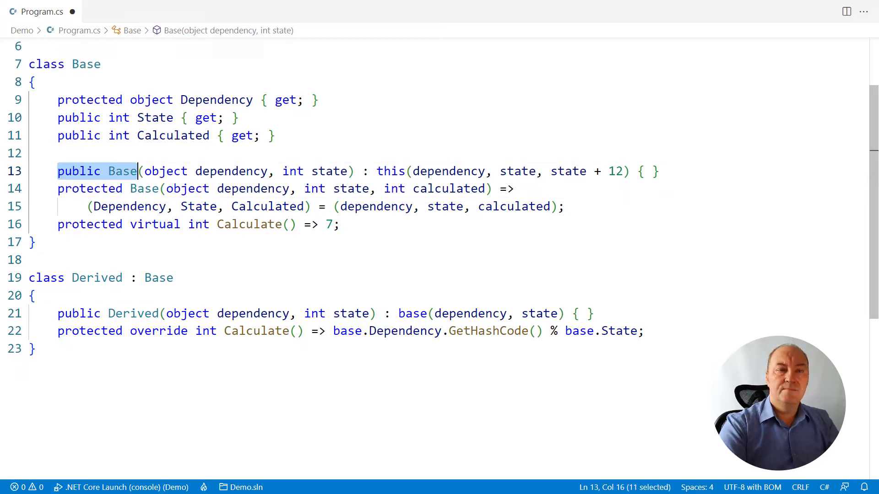
Rewrite the public constructor as static Base Create, delete virtual Calculate, and call Base.Create at top level.
{"action": "type", "text": "static"}
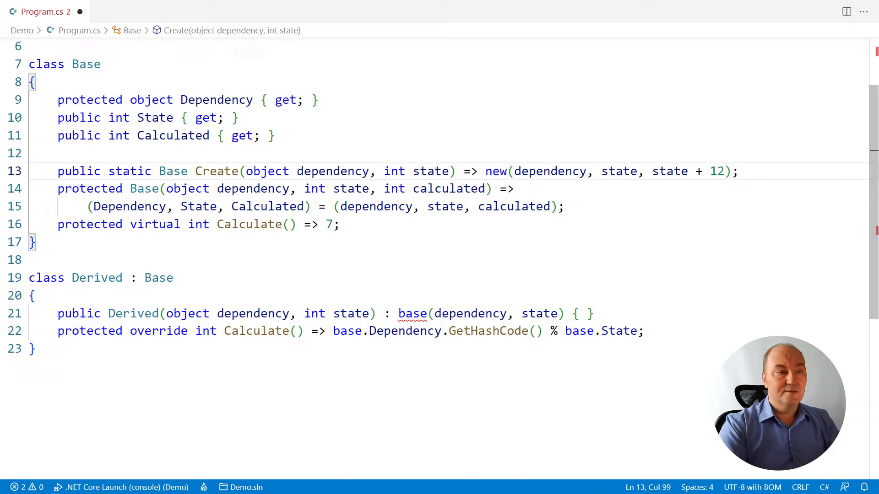
{"action": "left_click", "coordinate": [340, 224]}
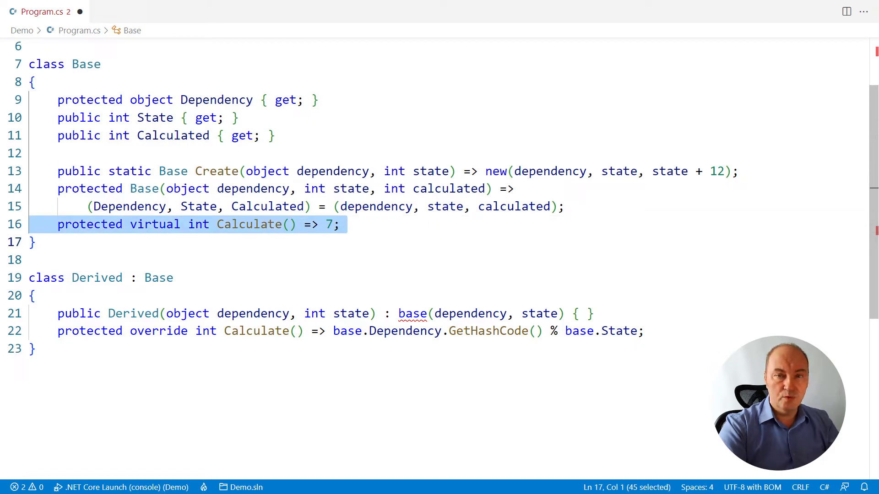
{"action": "key", "text": "Delete"}
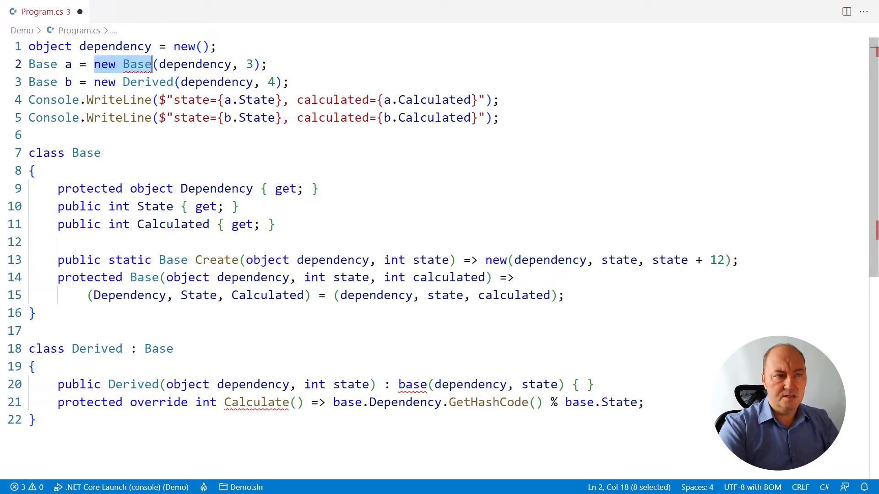
{"action": "type", "text": "Base.Create"}
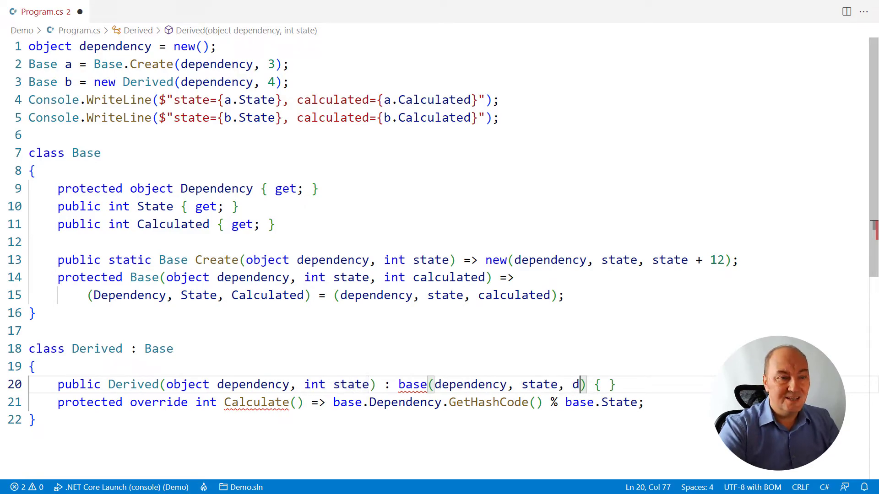
Pass dependency.GetHashCode() as Derived's calculated value to base and remove its Calculate override.
{"action": "type", "text": "ependency.GetHashCode()"}
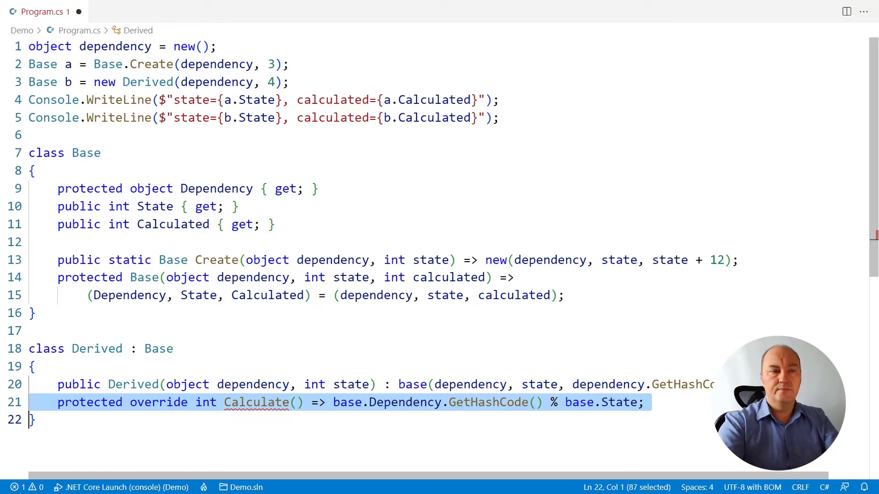
{"action": "key", "text": "Delete"}
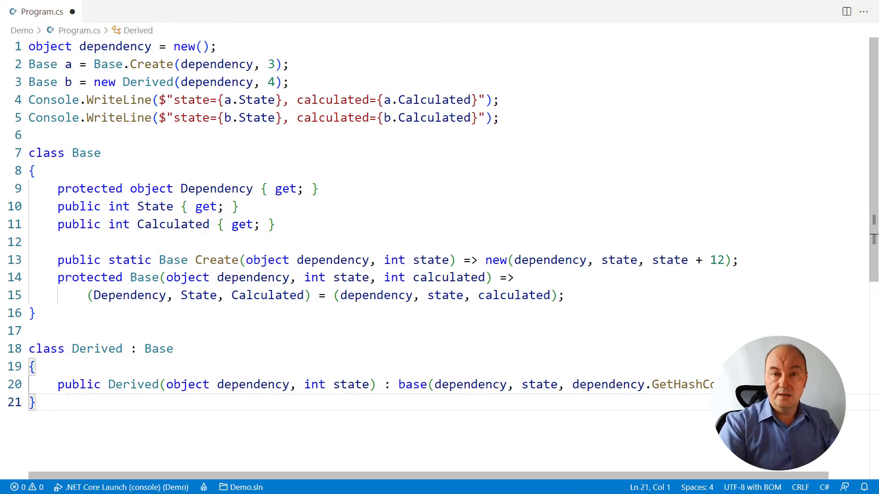